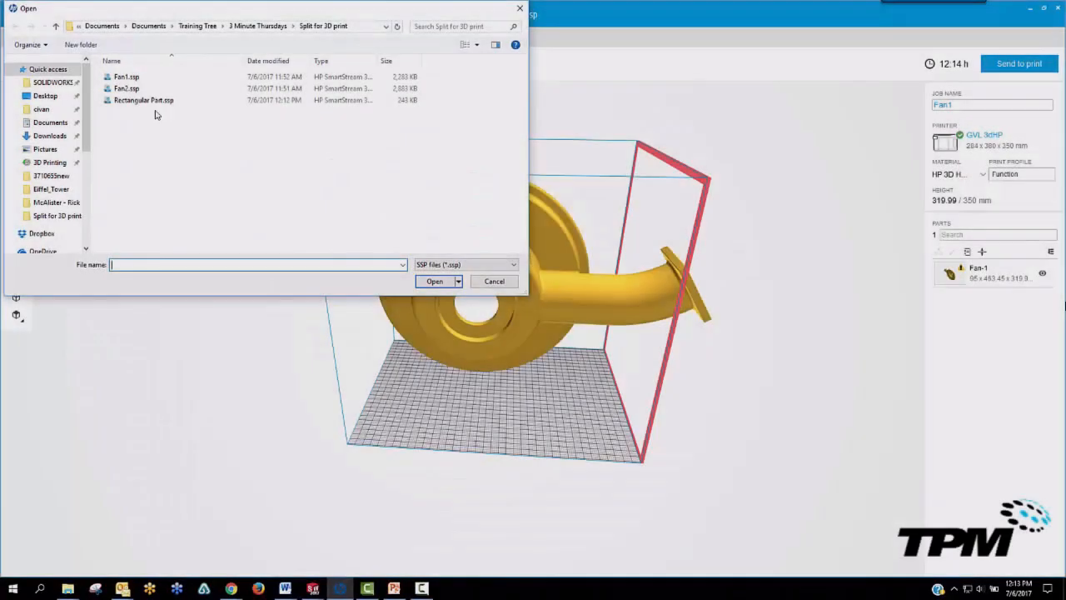
Step: Look through a saved 3D-print build file in the Split for 3D print folder
{"action": "double_click", "coordinate": [126, 88]}
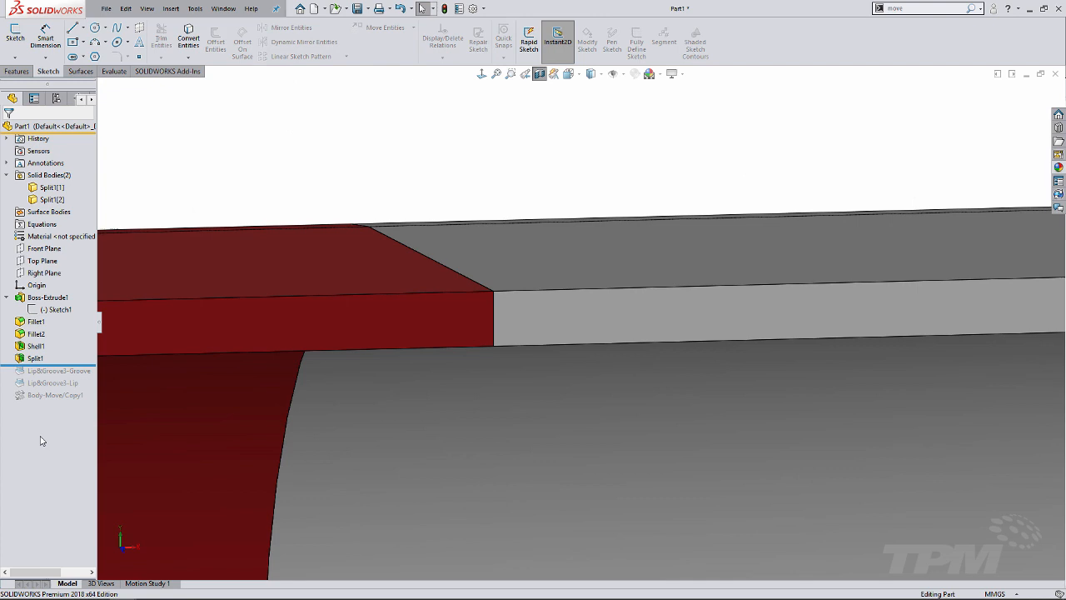
Step: Bring up the Remote_Control part with its blue upper and dark lower housing
{"action": "left_click", "coordinate": [59, 370]}
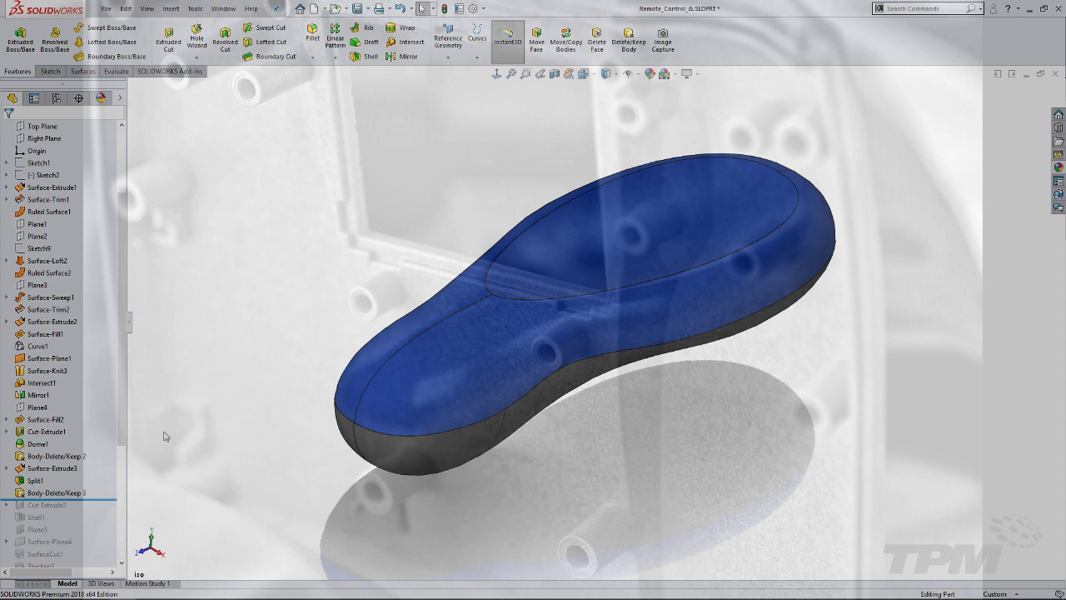
Step: Roll the history forward past the split and start a Lip/Groove fastening feature
{"action": "left_click", "coordinate": [33, 479]}
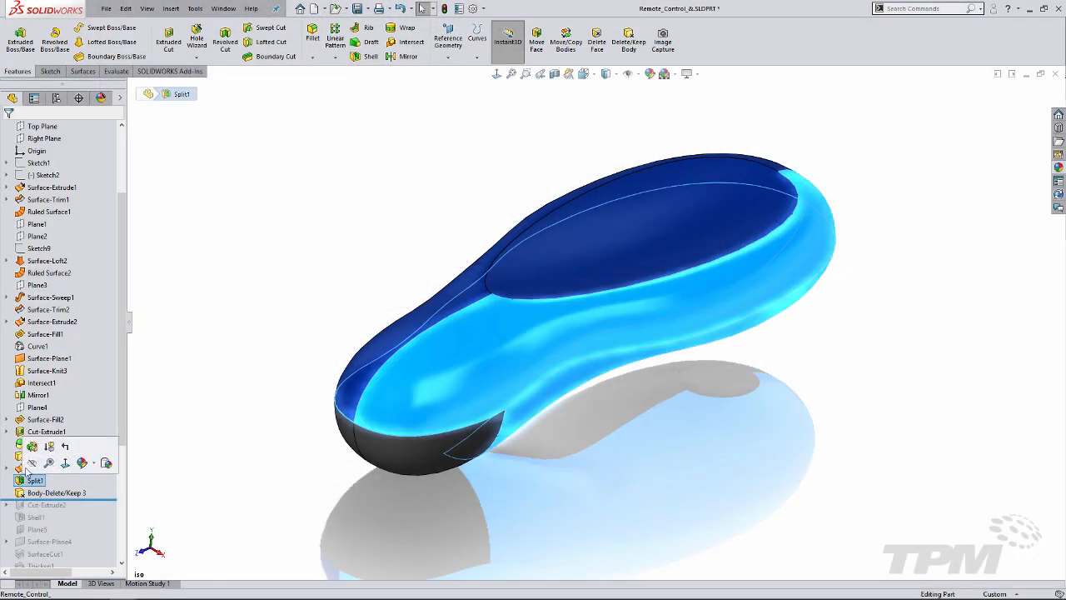
{"action": "left_click", "coordinate": [34, 480]}
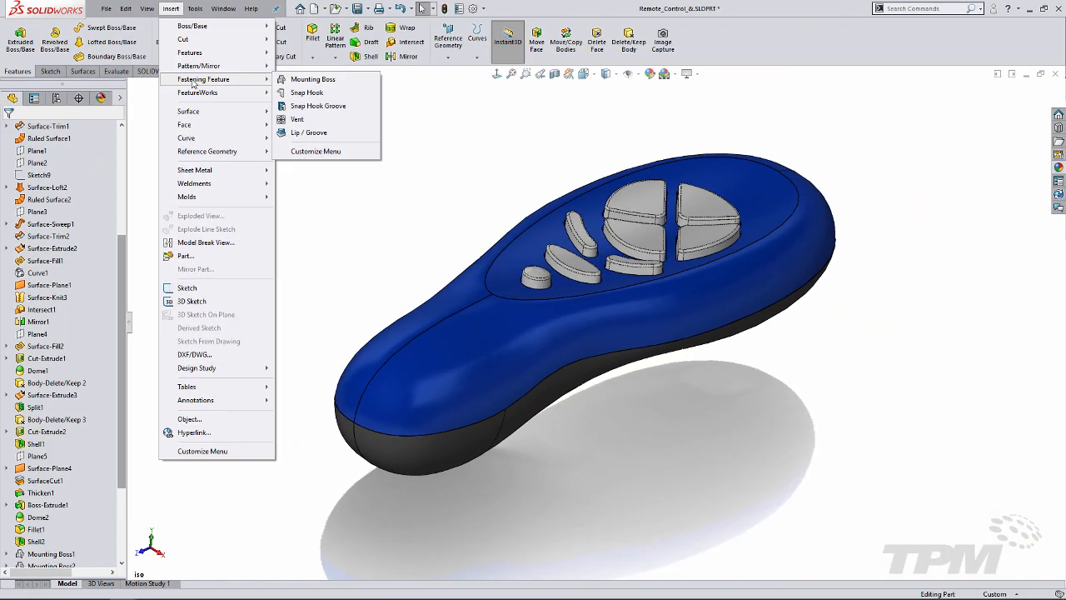
{"action": "mouse_move", "coordinate": [310, 133]}
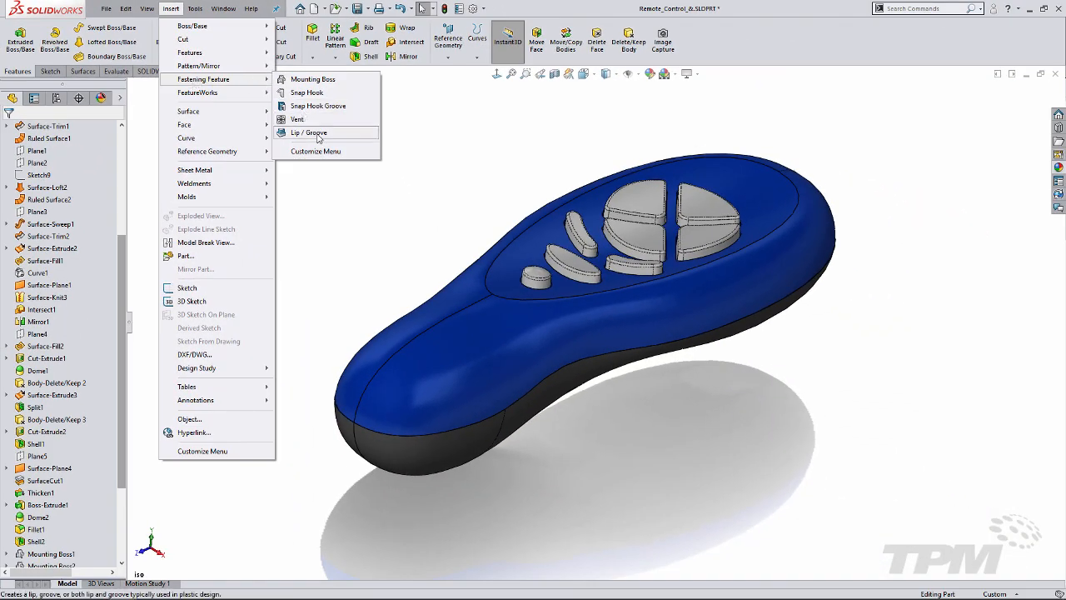
{"action": "left_click", "coordinate": [310, 133]}
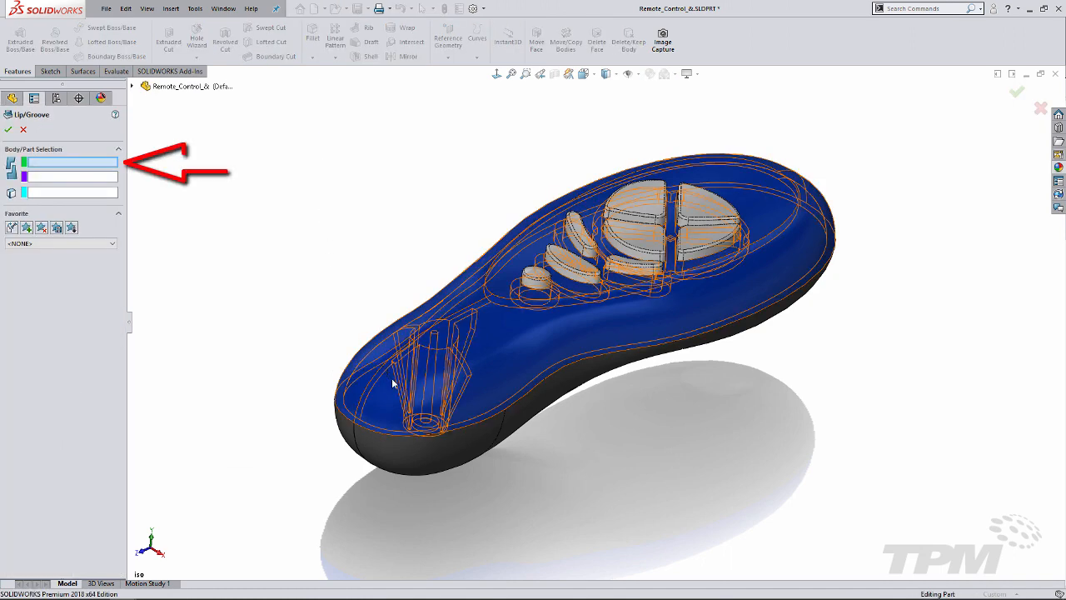
Step: Assign Upper and Lower Housing with Top Plane, then choose groove and lip faces with tangent propagation
{"action": "left_click", "coordinate": [583, 233]}
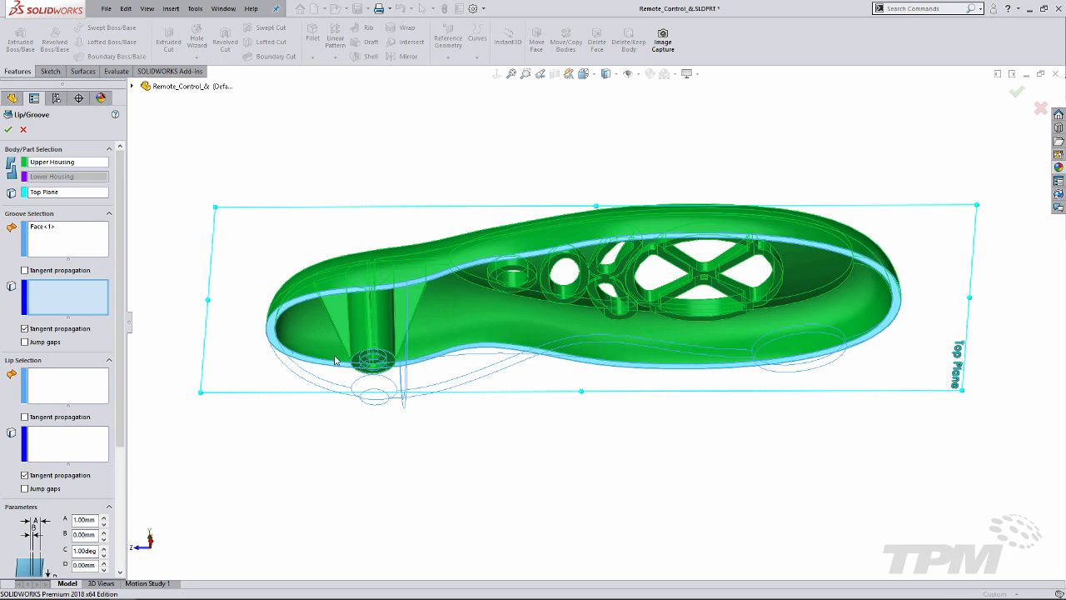
{"action": "left_click", "coordinate": [324, 363]}
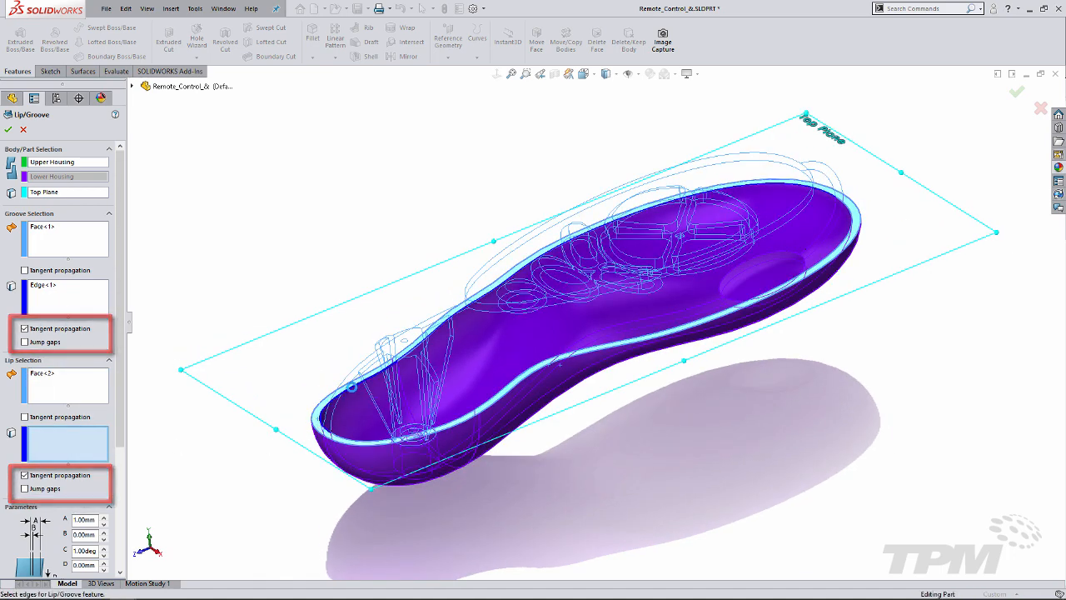
{"action": "left_click", "coordinate": [353, 391]}
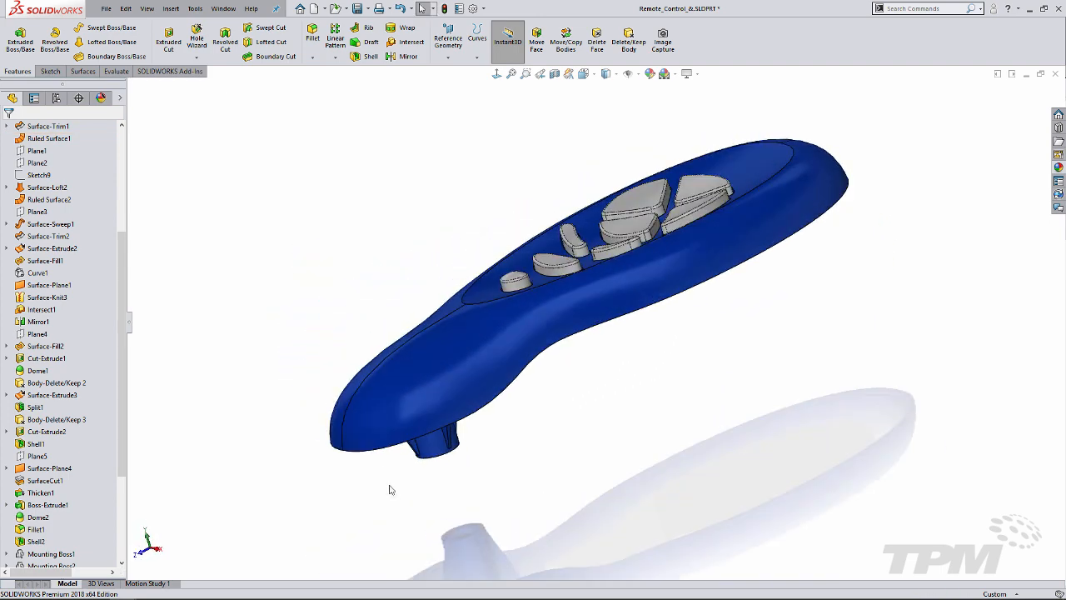
Step: Check a Right Plane section through the joined housings, then show the dimensioned profile sketch
{"action": "left_click", "coordinate": [539, 73]}
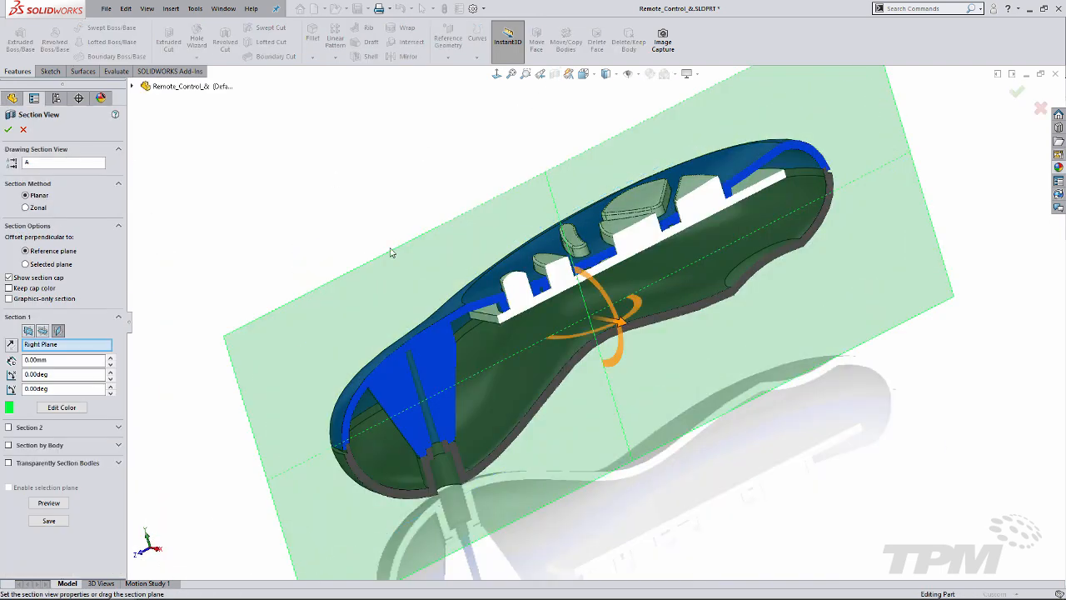
{"action": "left_click", "coordinate": [8, 130]}
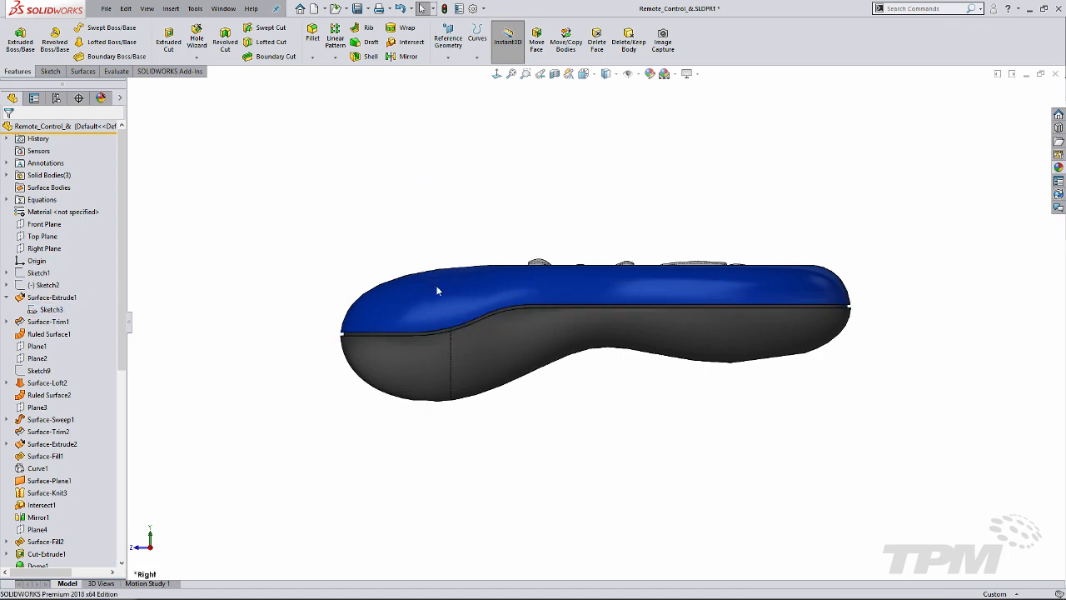
{"action": "left_click", "coordinate": [50, 308]}
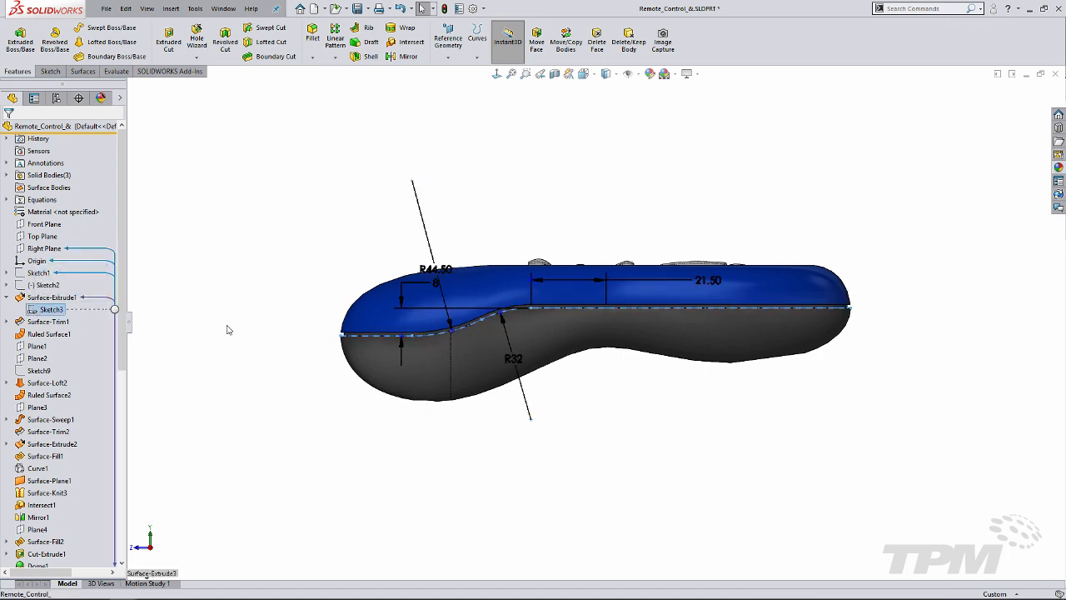